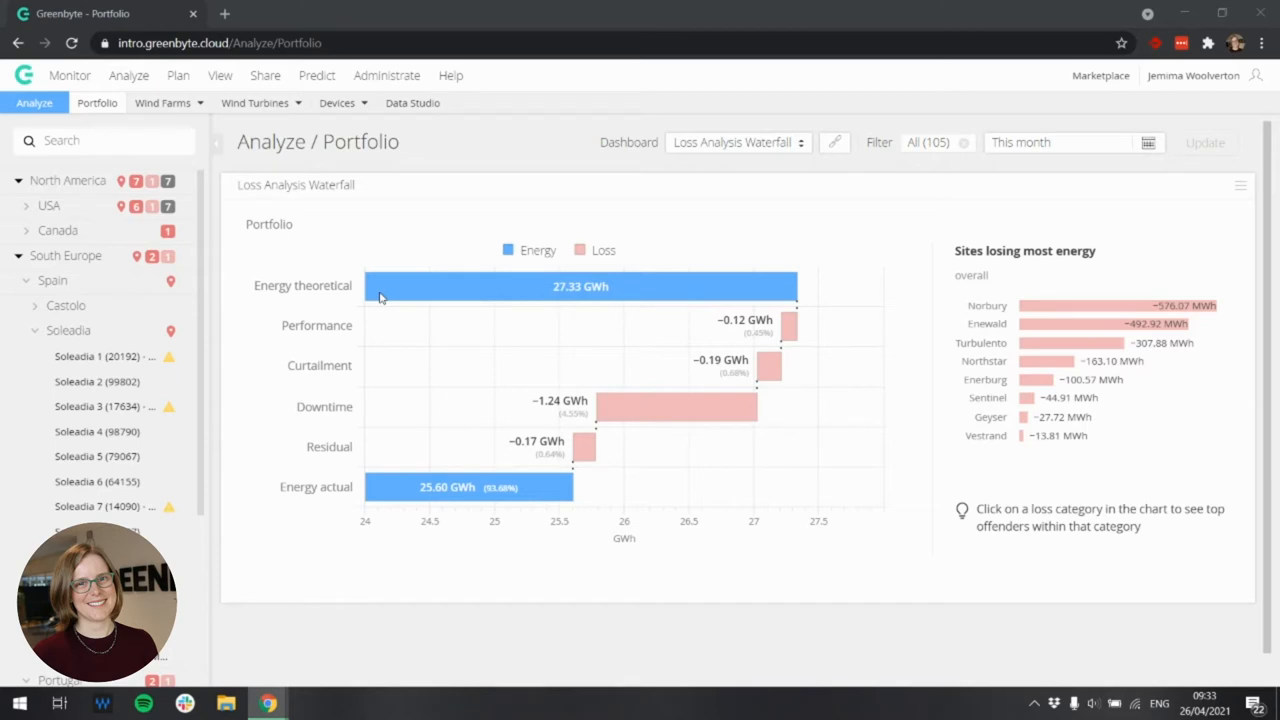
mouse_move(384, 324)
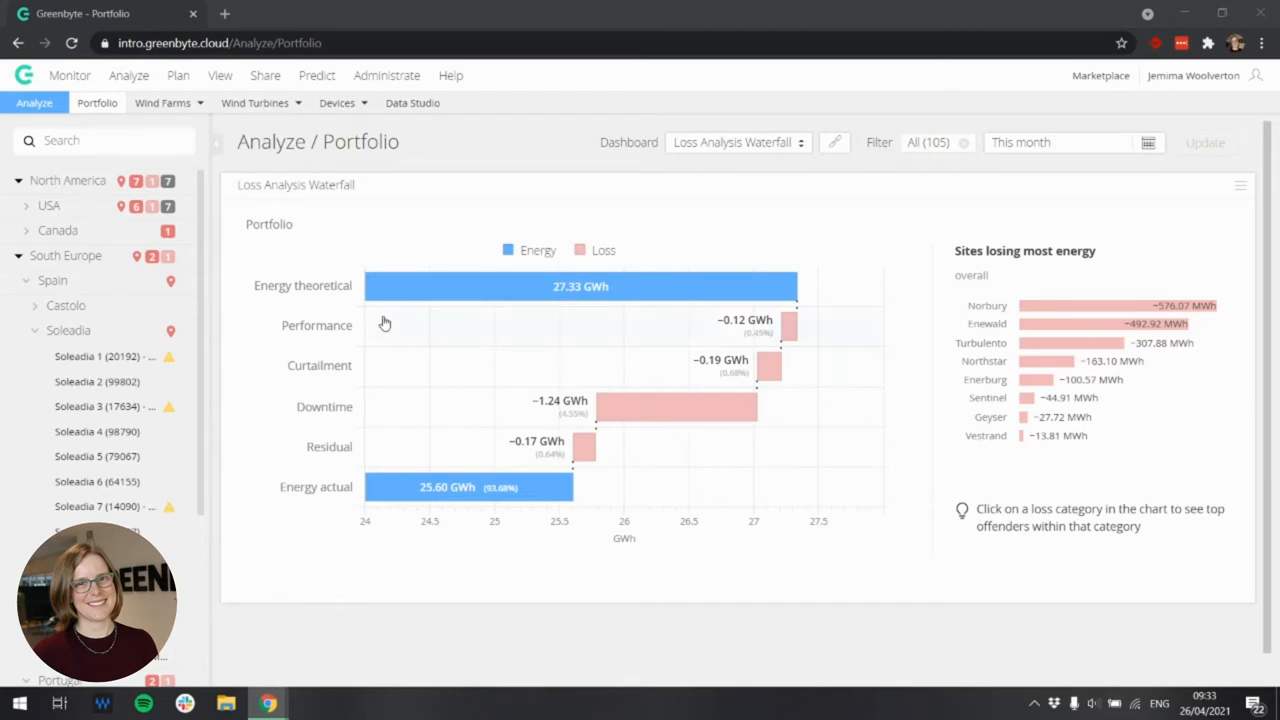
mouse_move(398, 488)
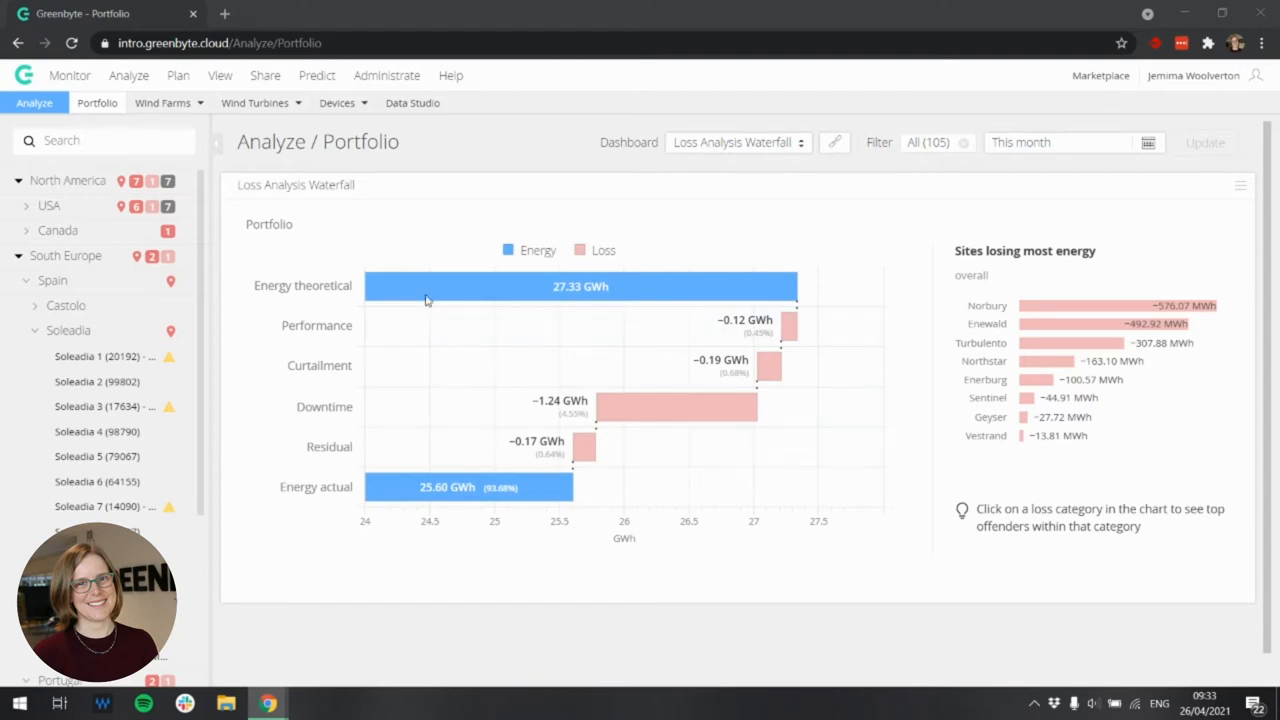
mouse_move(396, 490)
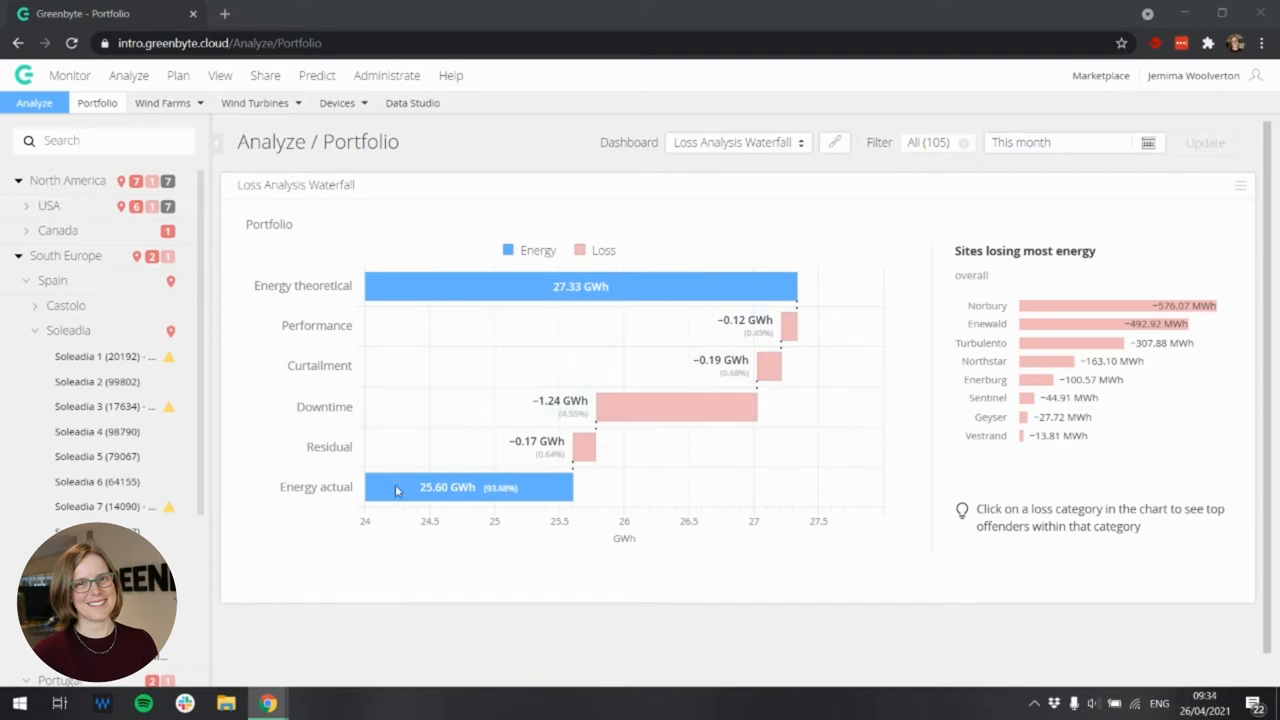
mouse_move(400, 390)
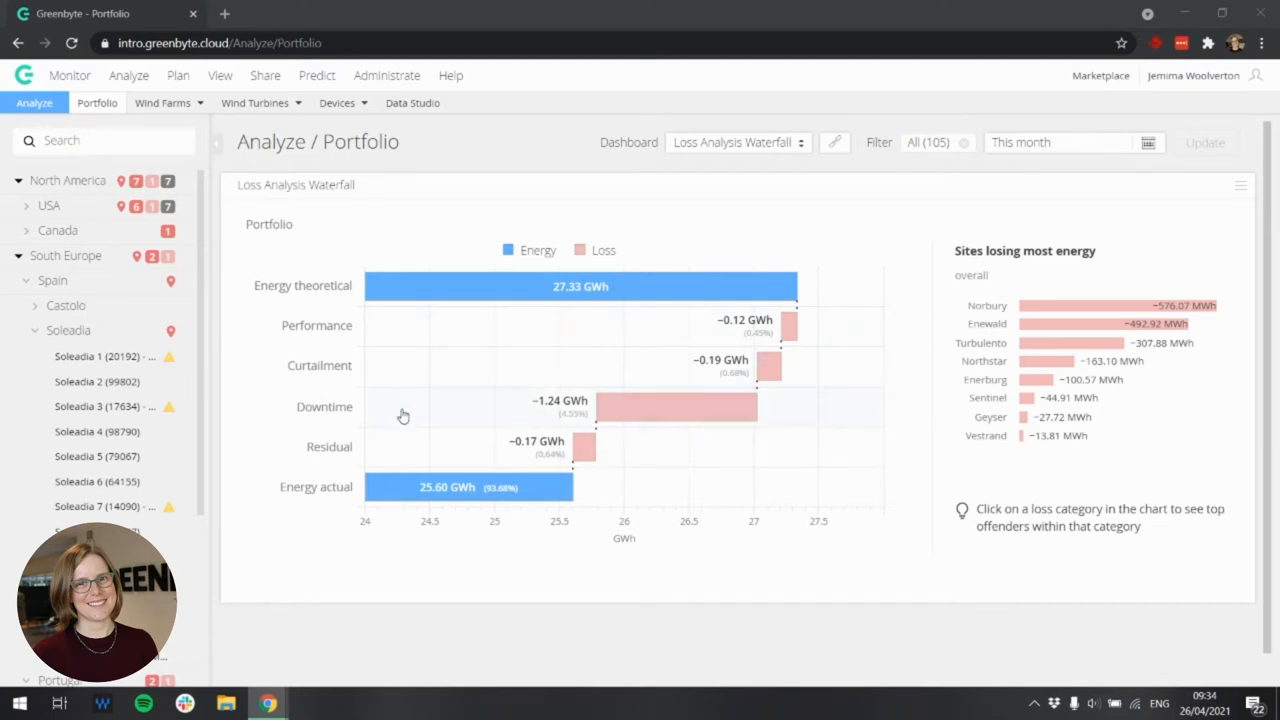
mouse_move(396, 456)
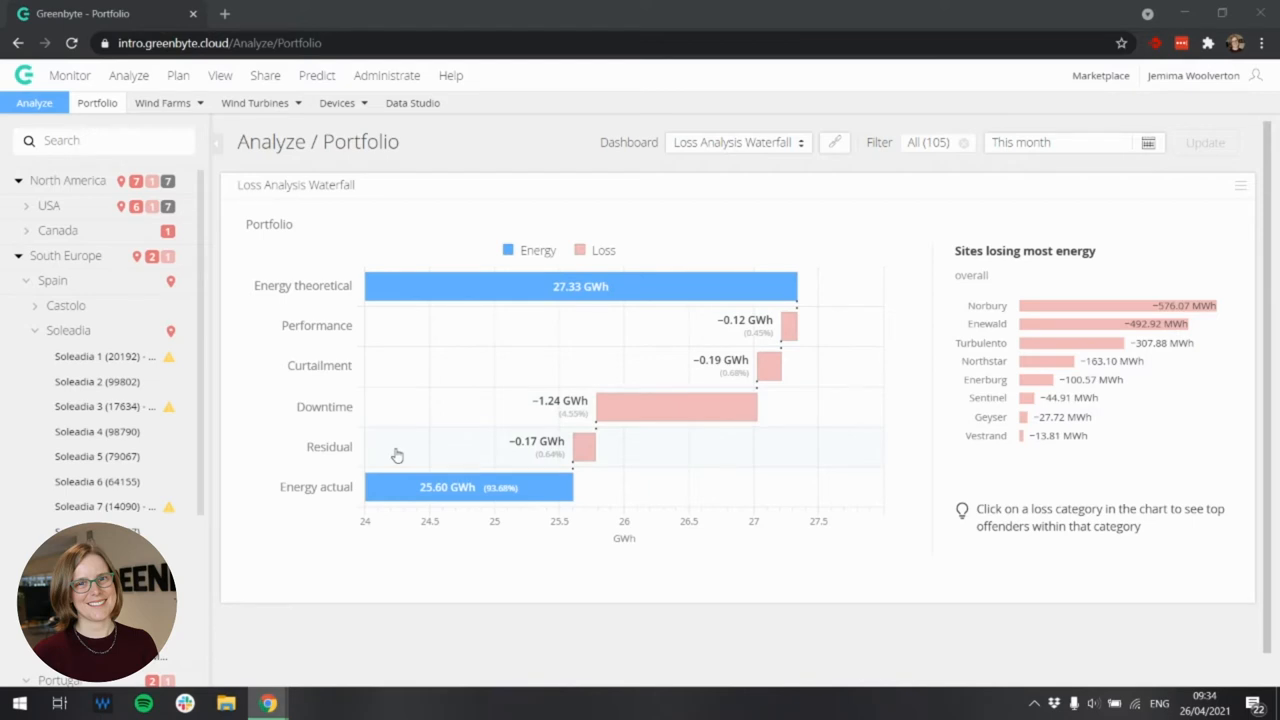
mouse_move(400, 478)
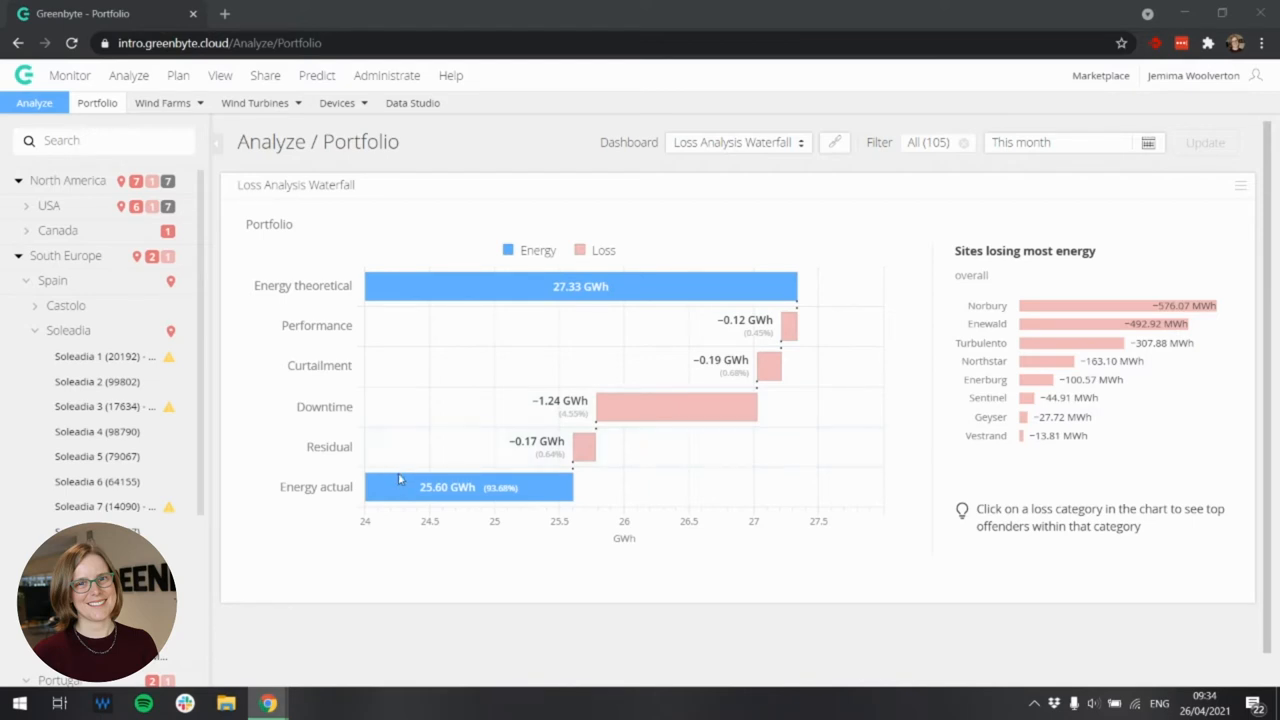
mouse_move(384, 536)
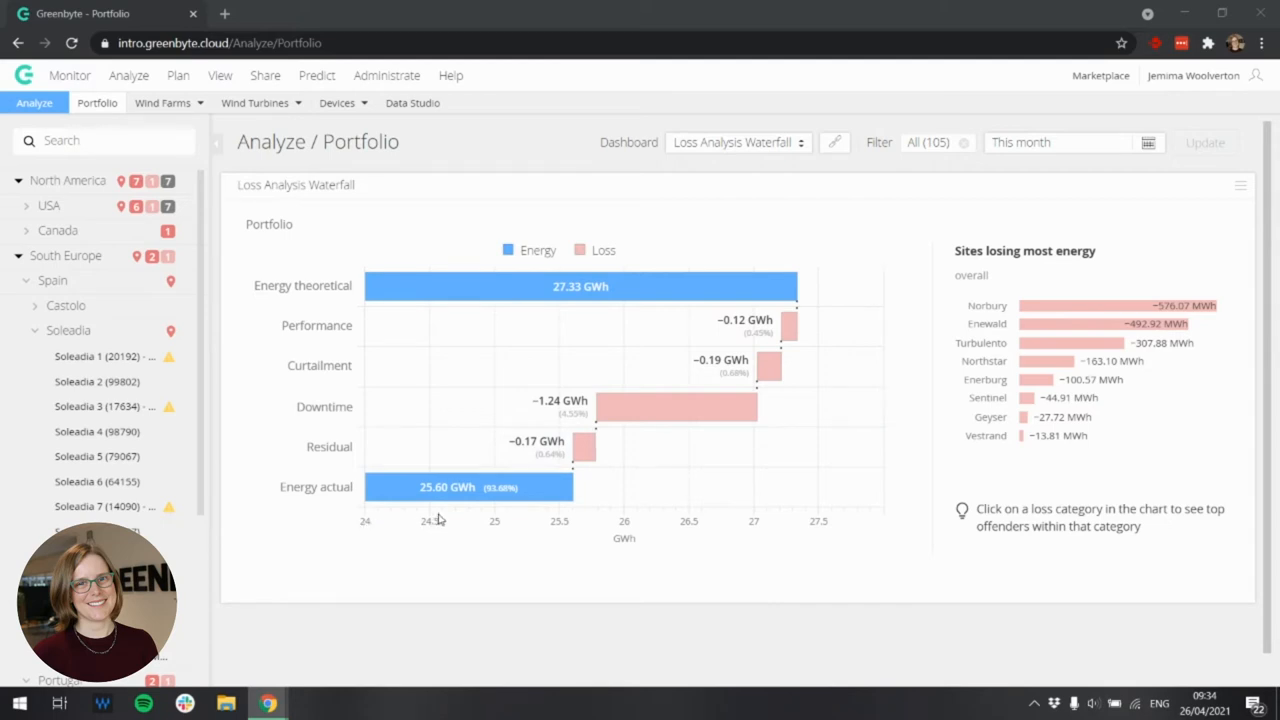
mouse_move(352, 528)
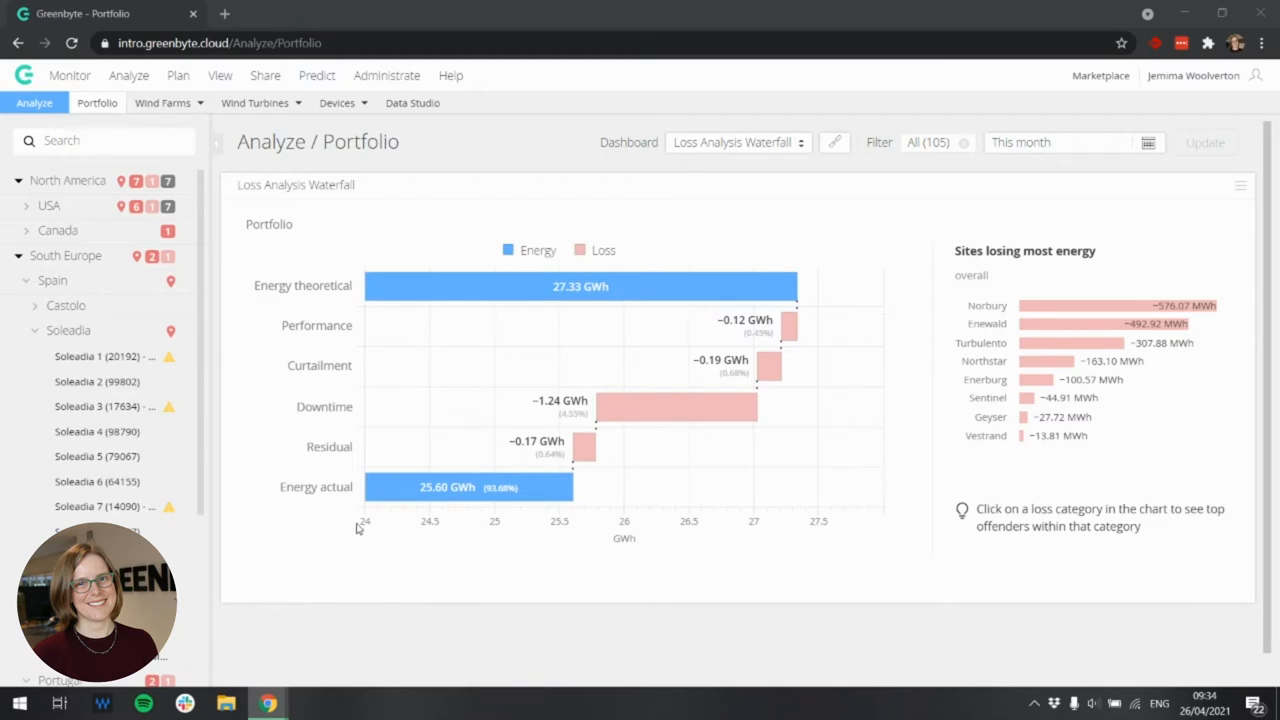
mouse_move(570, 436)
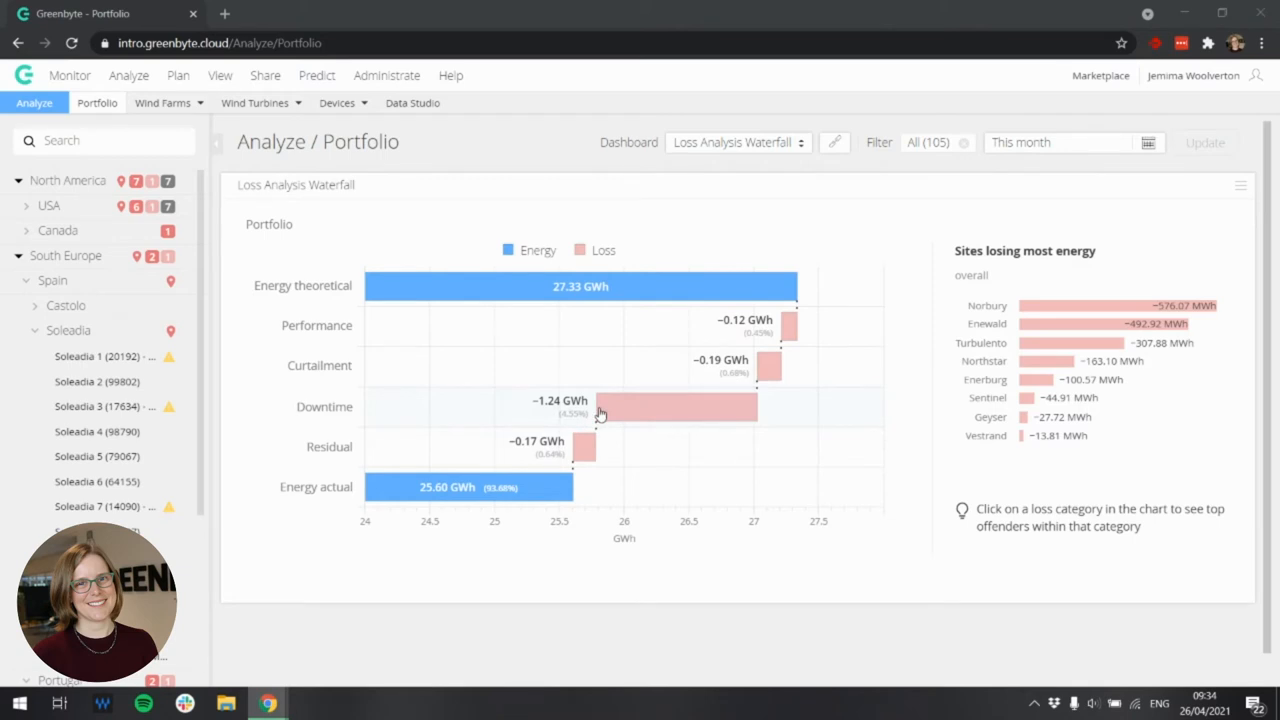
mouse_move(600, 412)
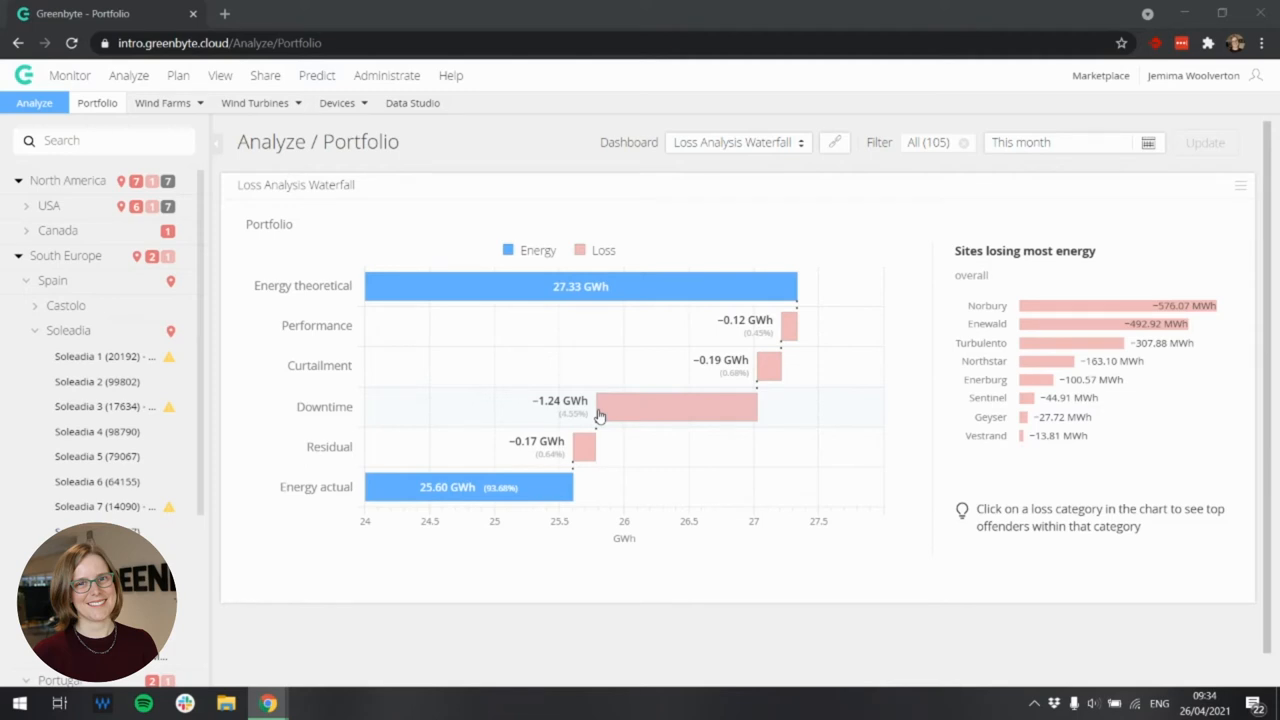
mouse_move(1008, 278)
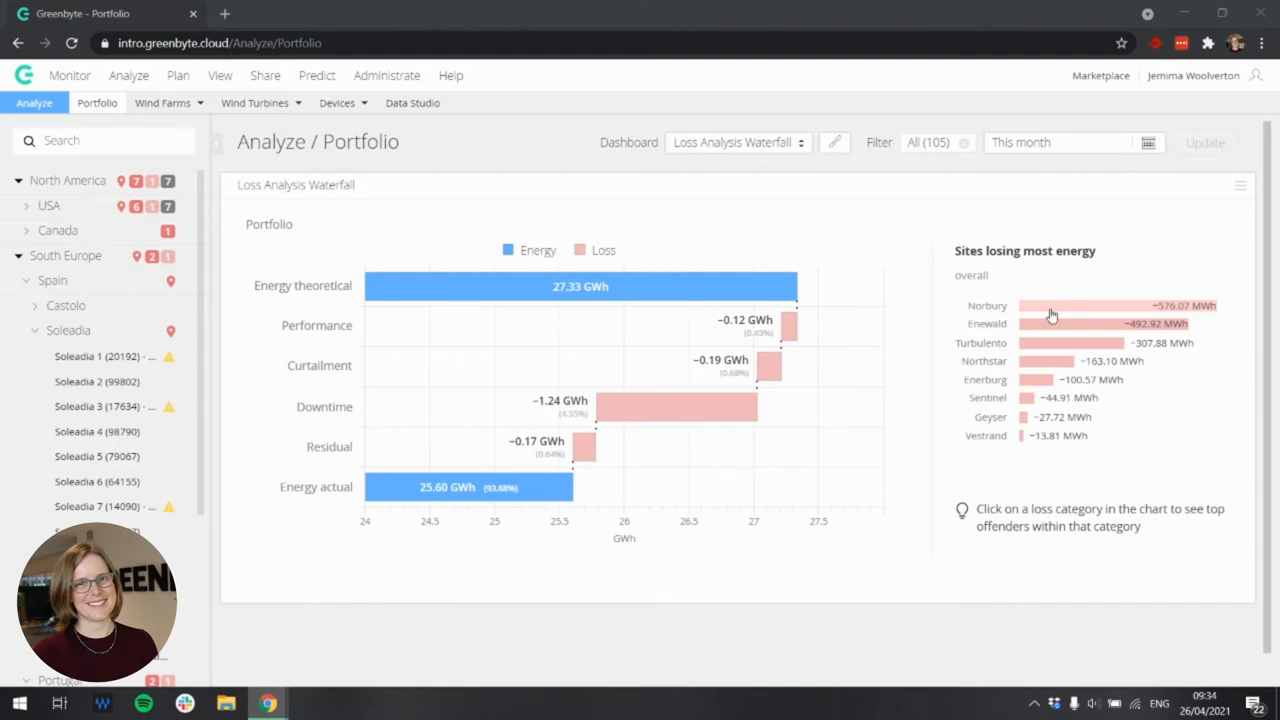
mouse_move(1048, 332)
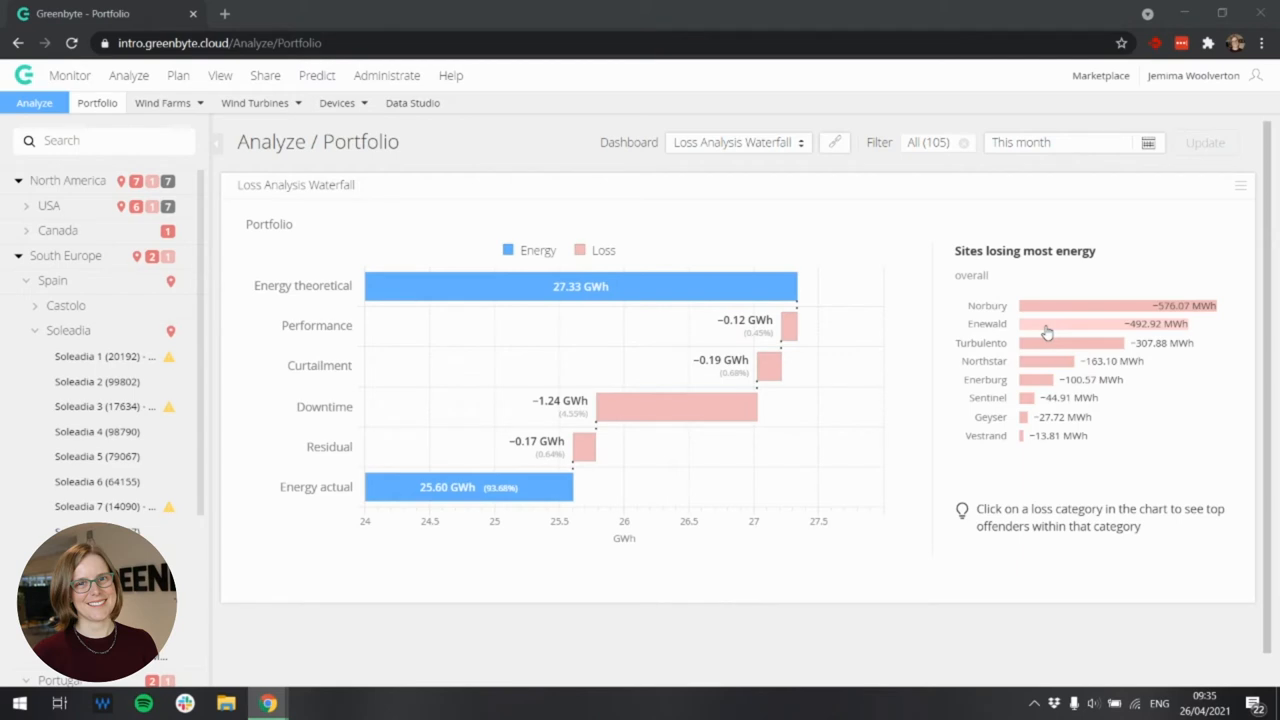
mouse_move(1048, 318)
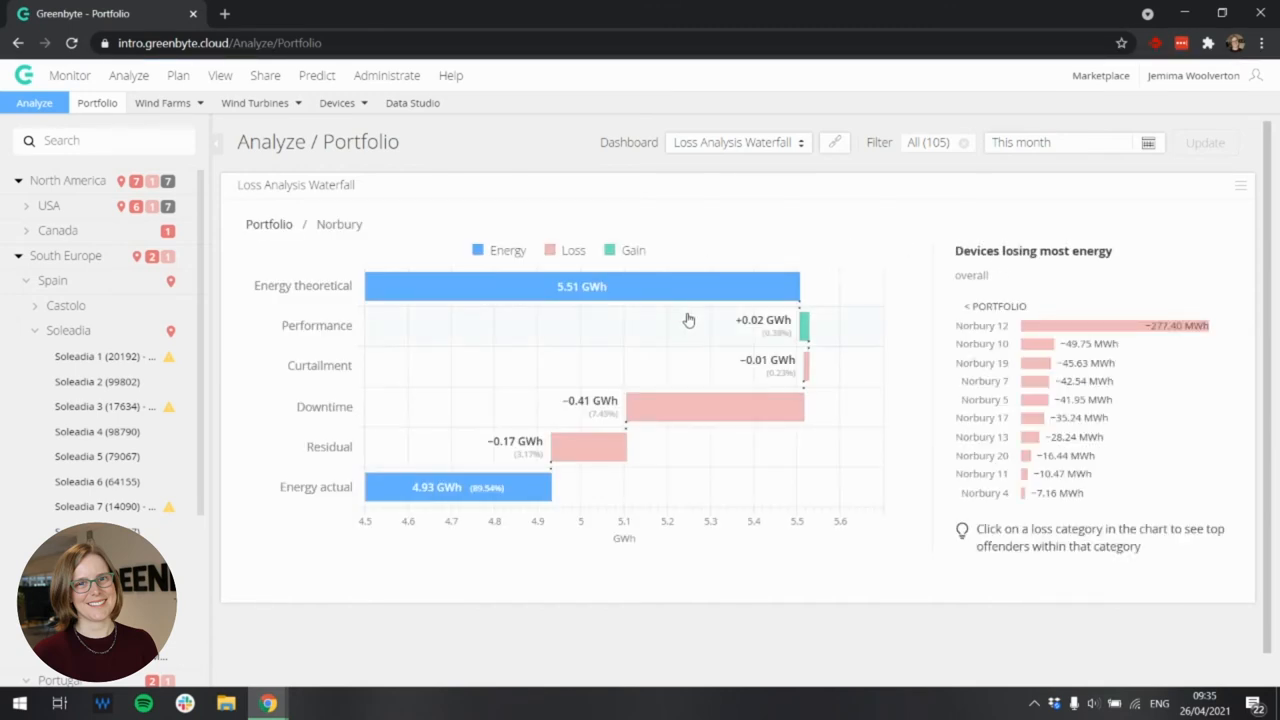
mouse_move(684, 322)
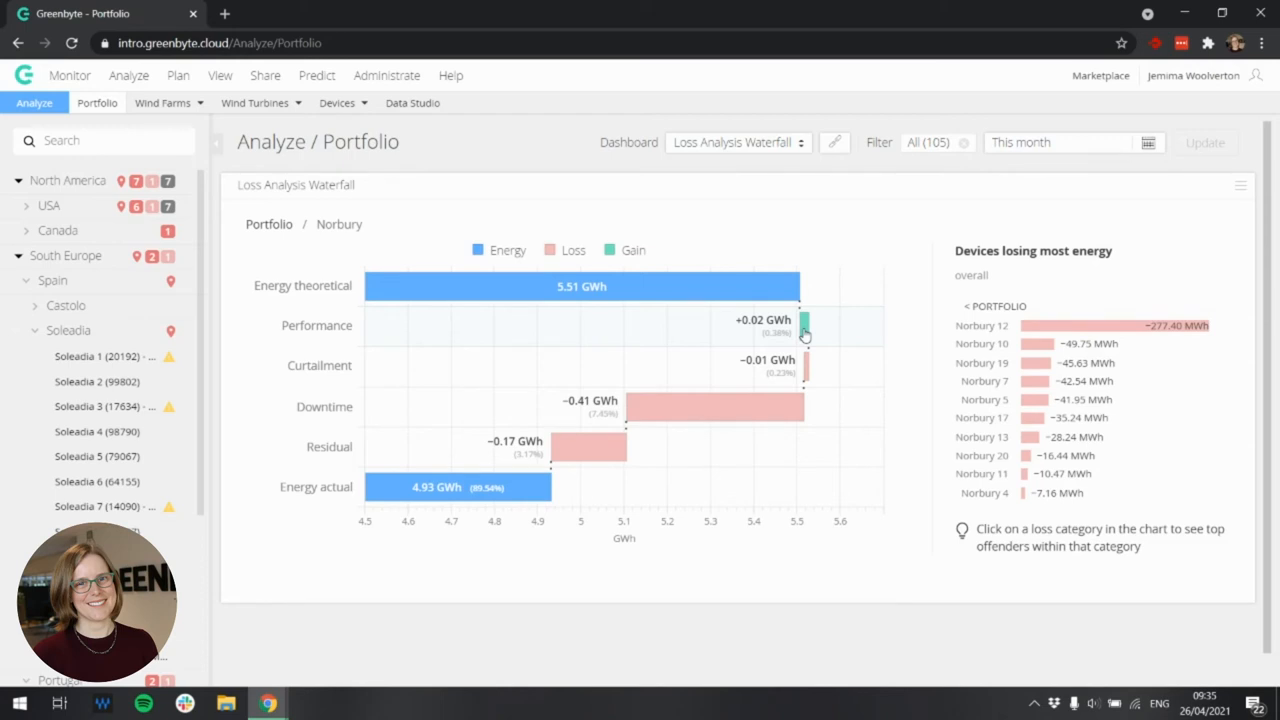
mouse_move(936, 336)
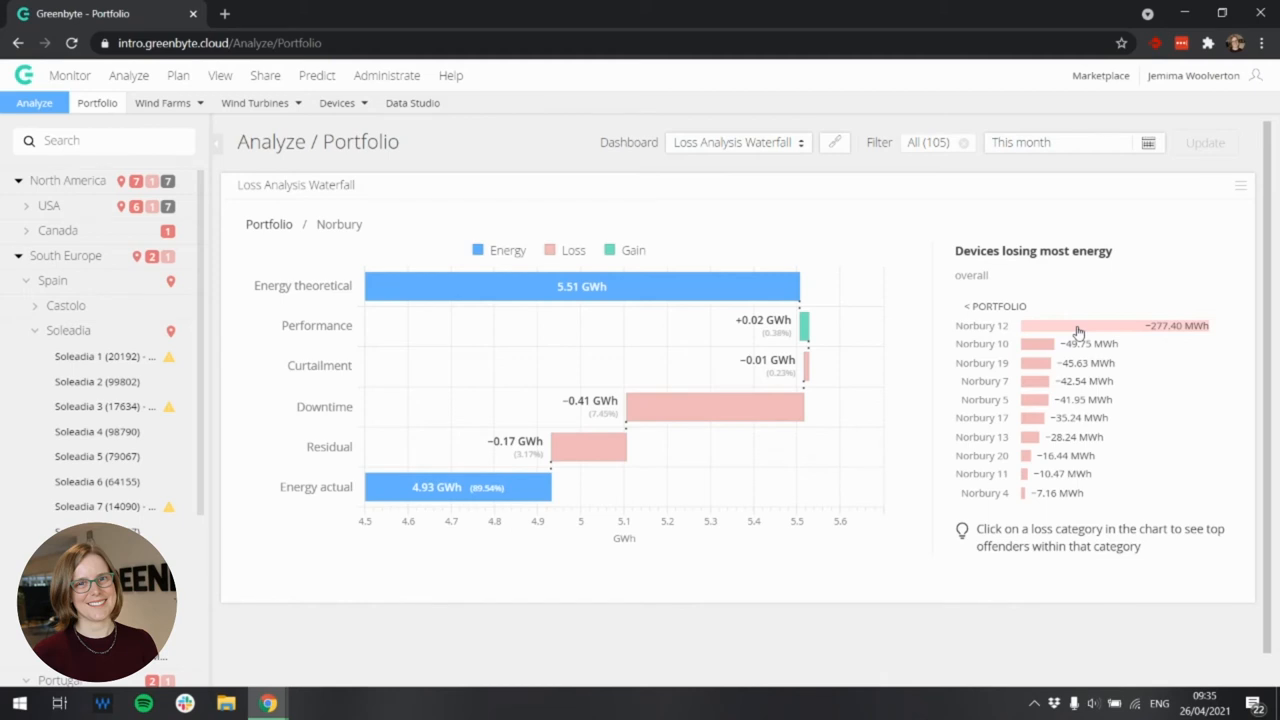
left_click(980, 324)
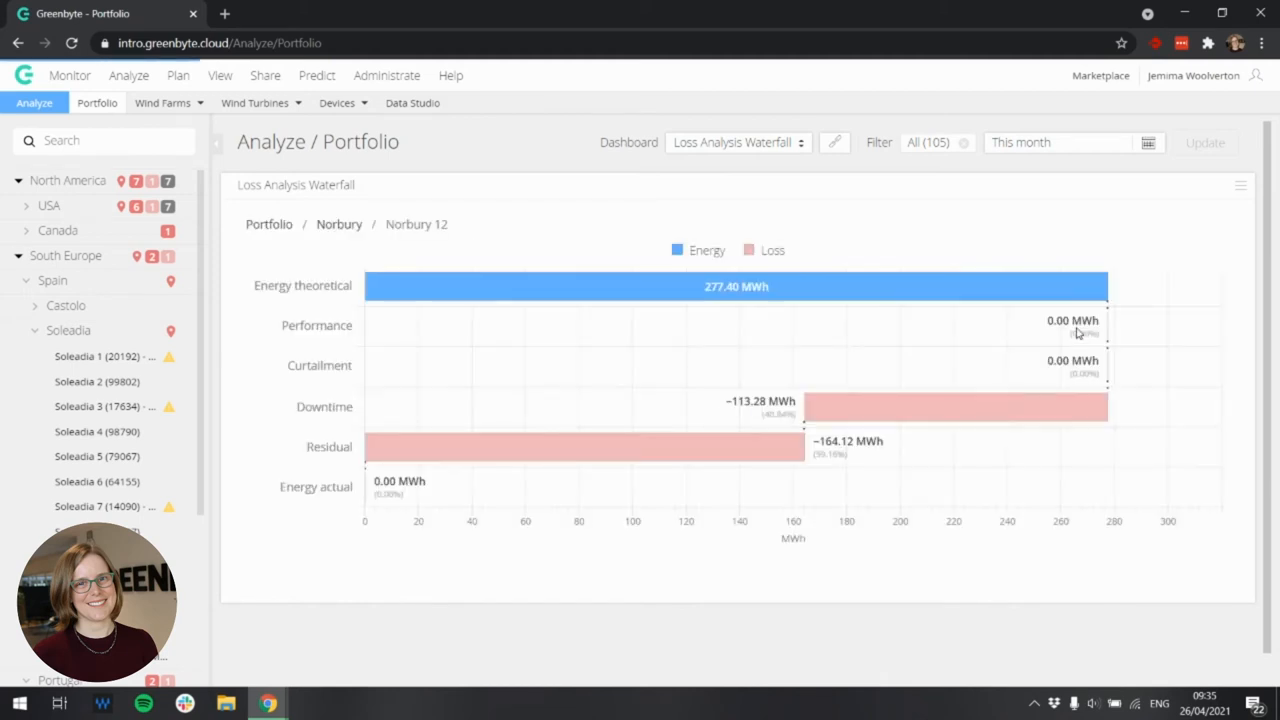
mouse_move(1044, 340)
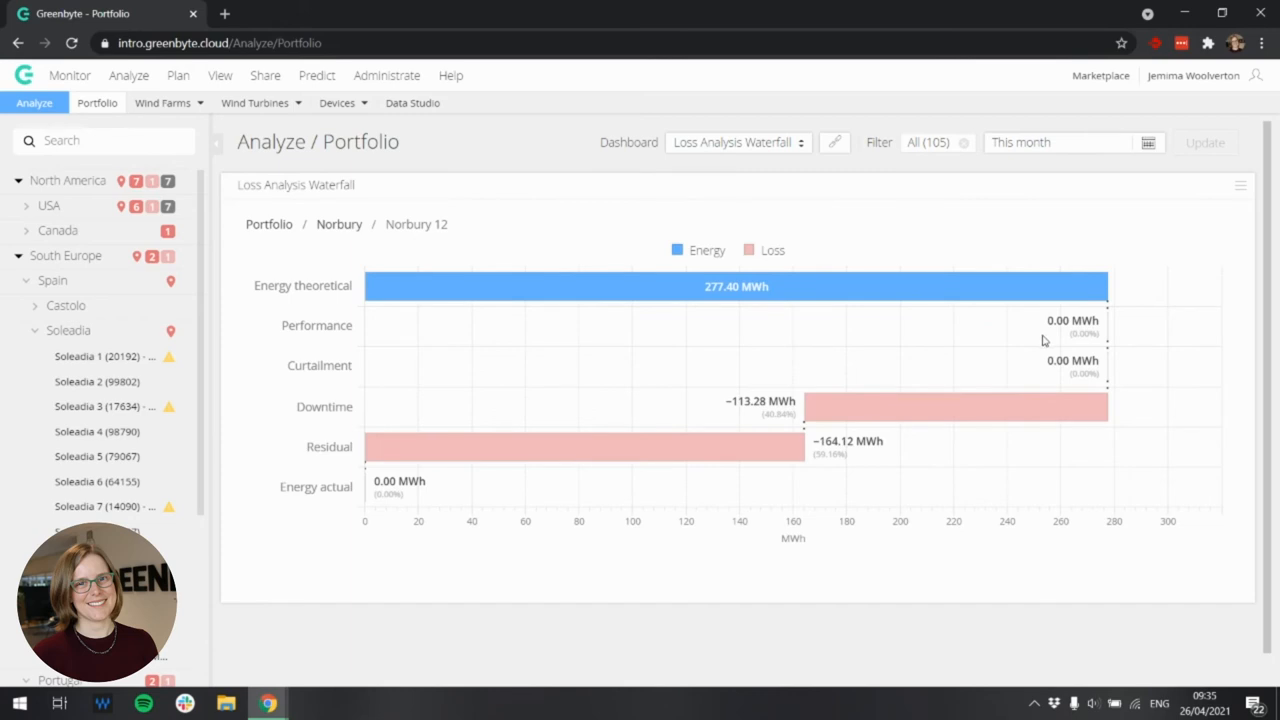
mouse_move(788, 340)
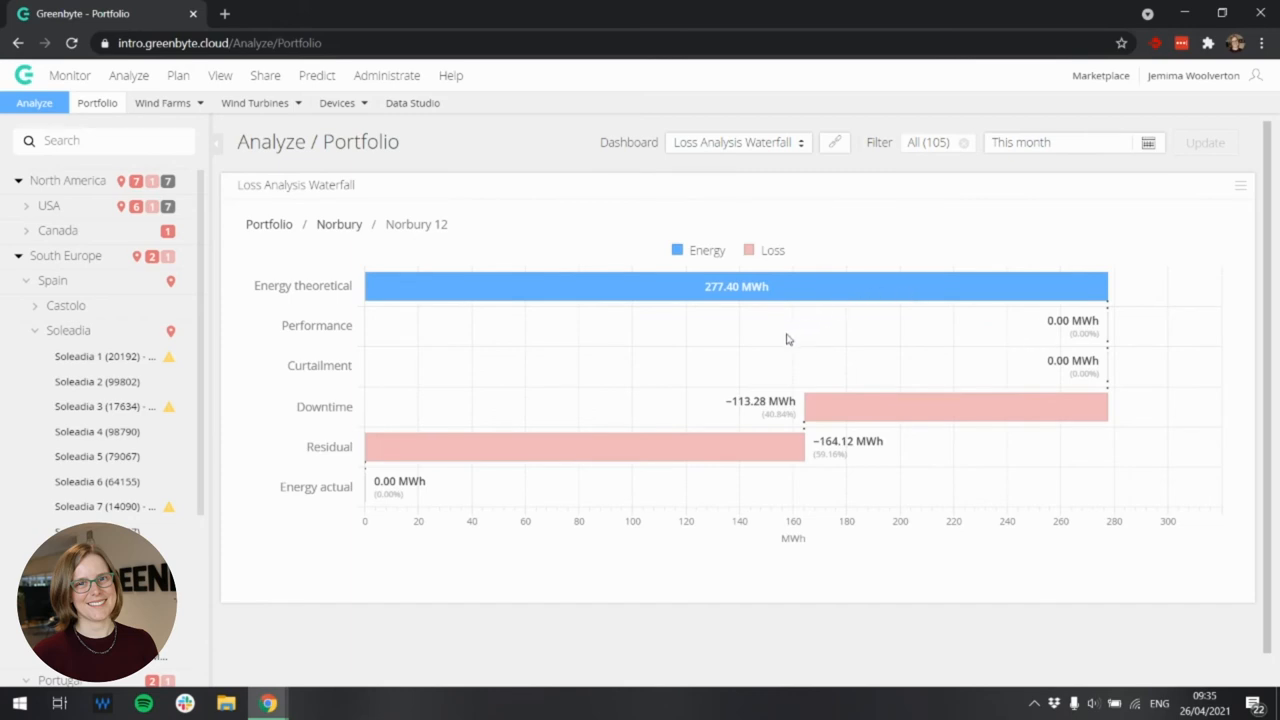
mouse_move(338, 224)
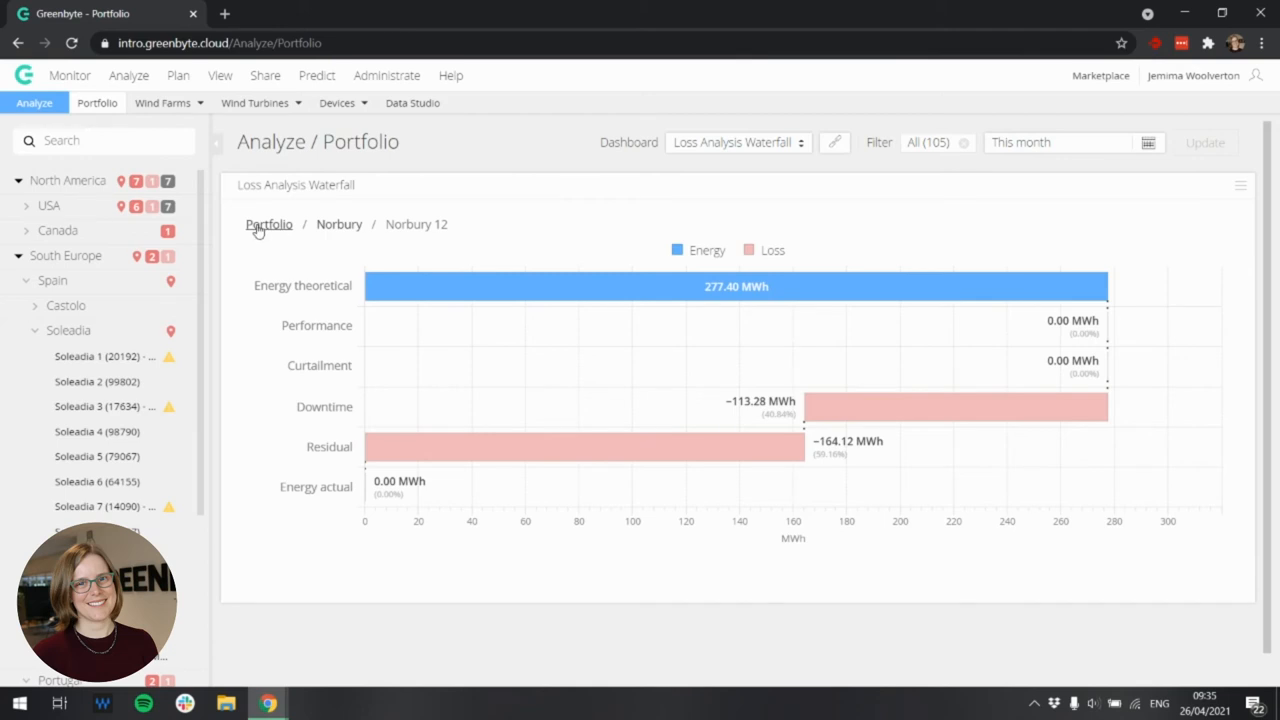
- Return to the portfolio-level waterfall (27.33 GWh theoretical vs 25.60 GWh actual) via the breadcrumb
left_click(268, 224)
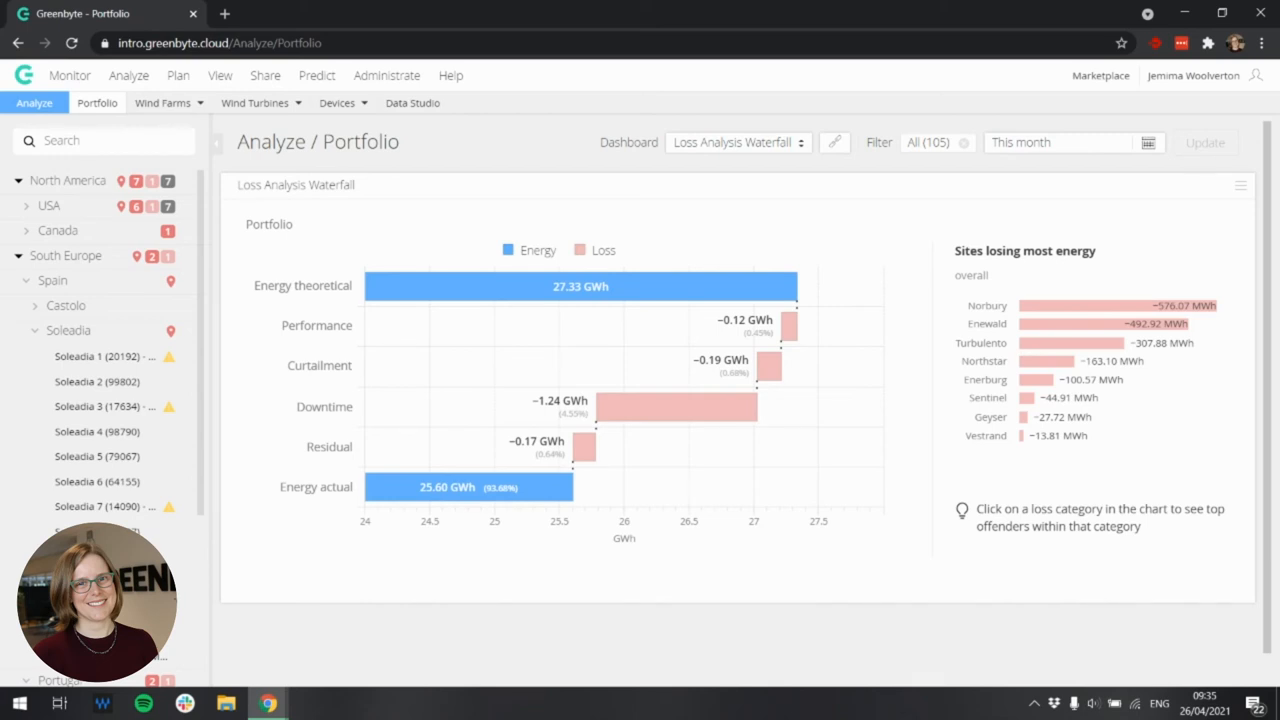
mouse_move(468, 336)
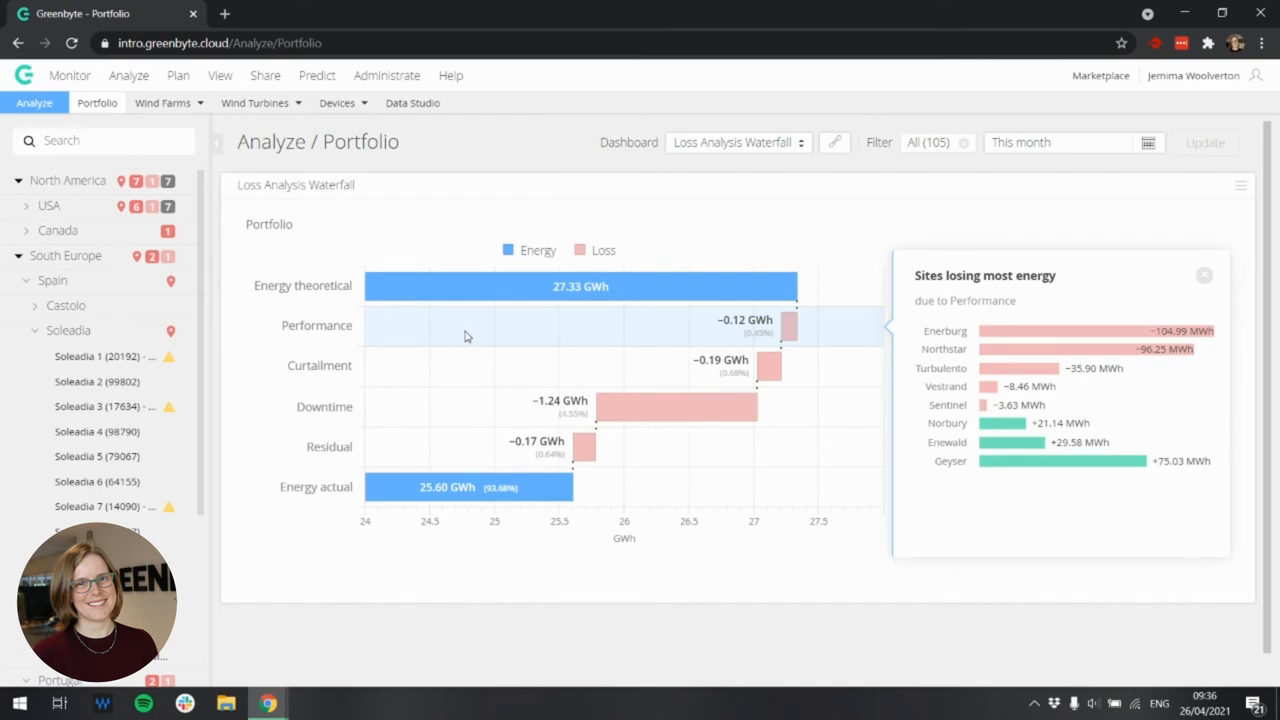
mouse_move(496, 328)
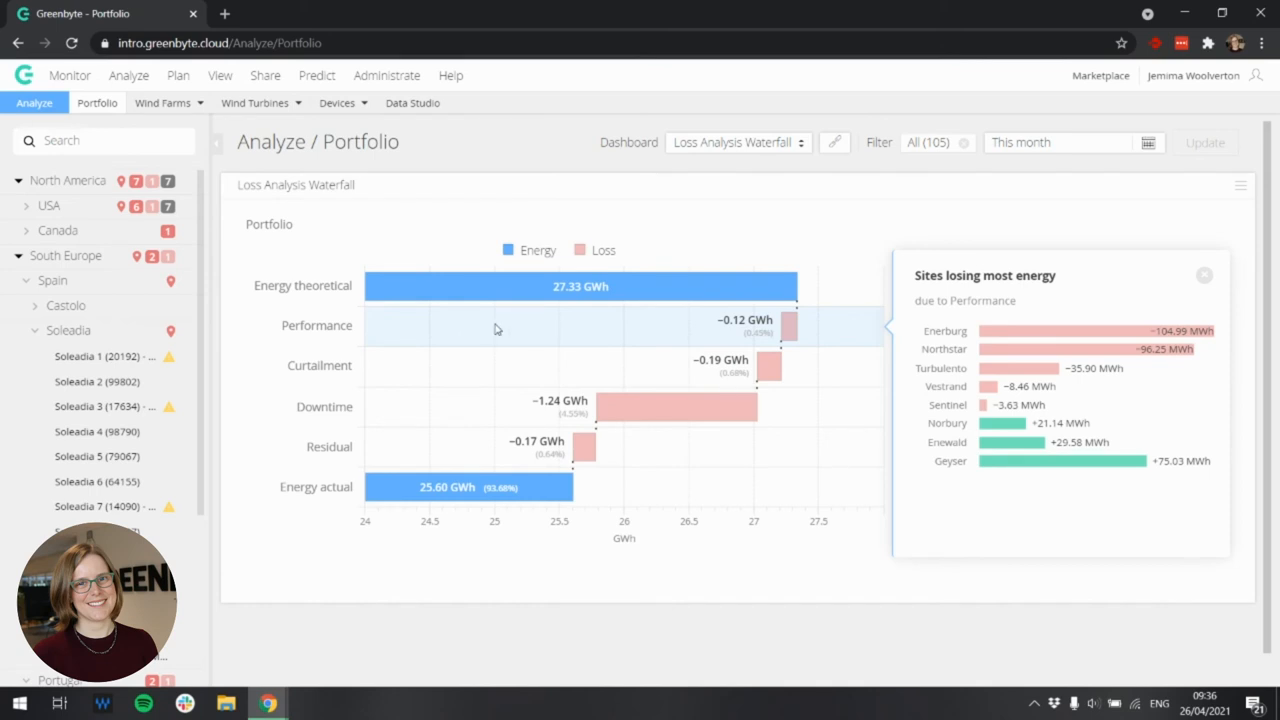
mouse_move(952, 344)
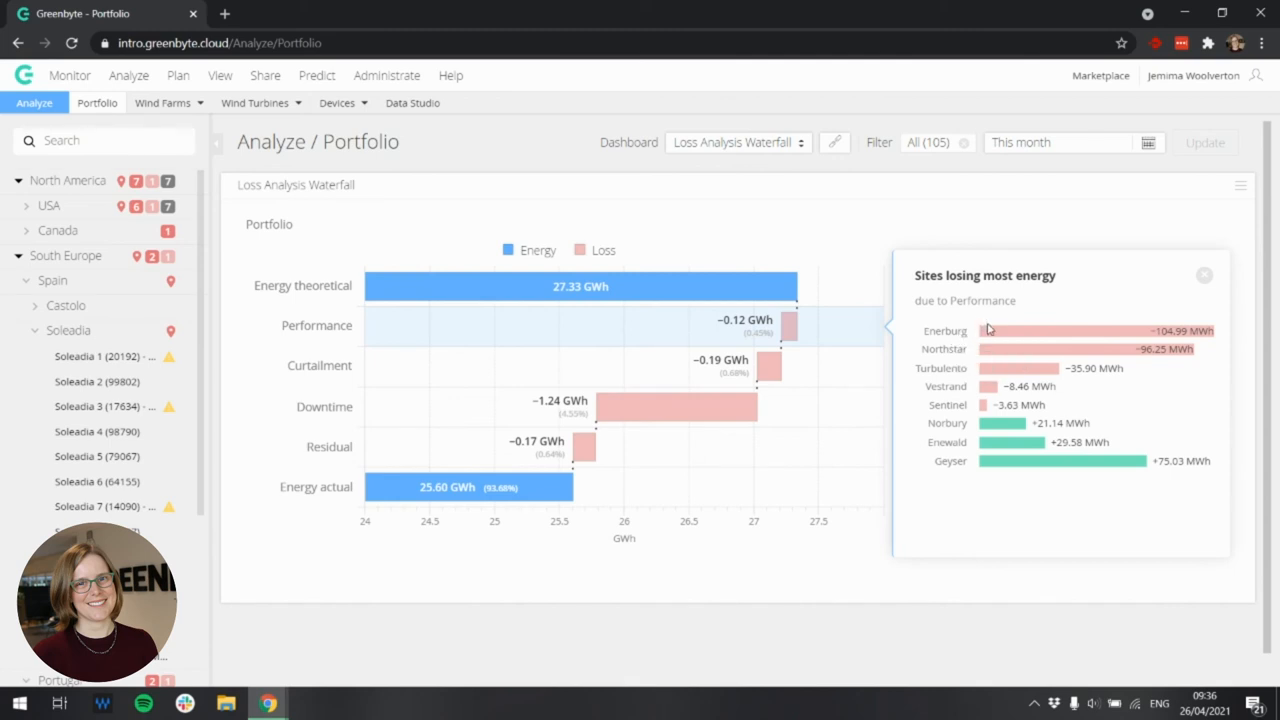
mouse_move(1010, 344)
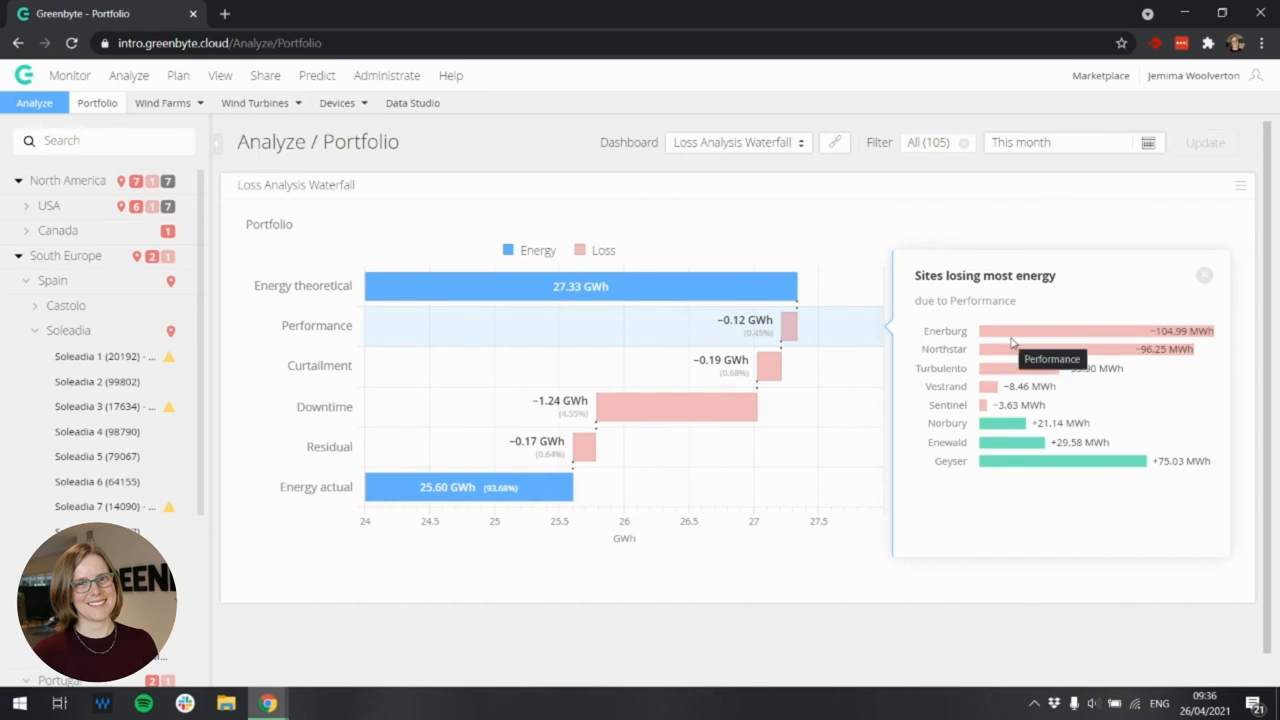
mouse_move(1030, 452)
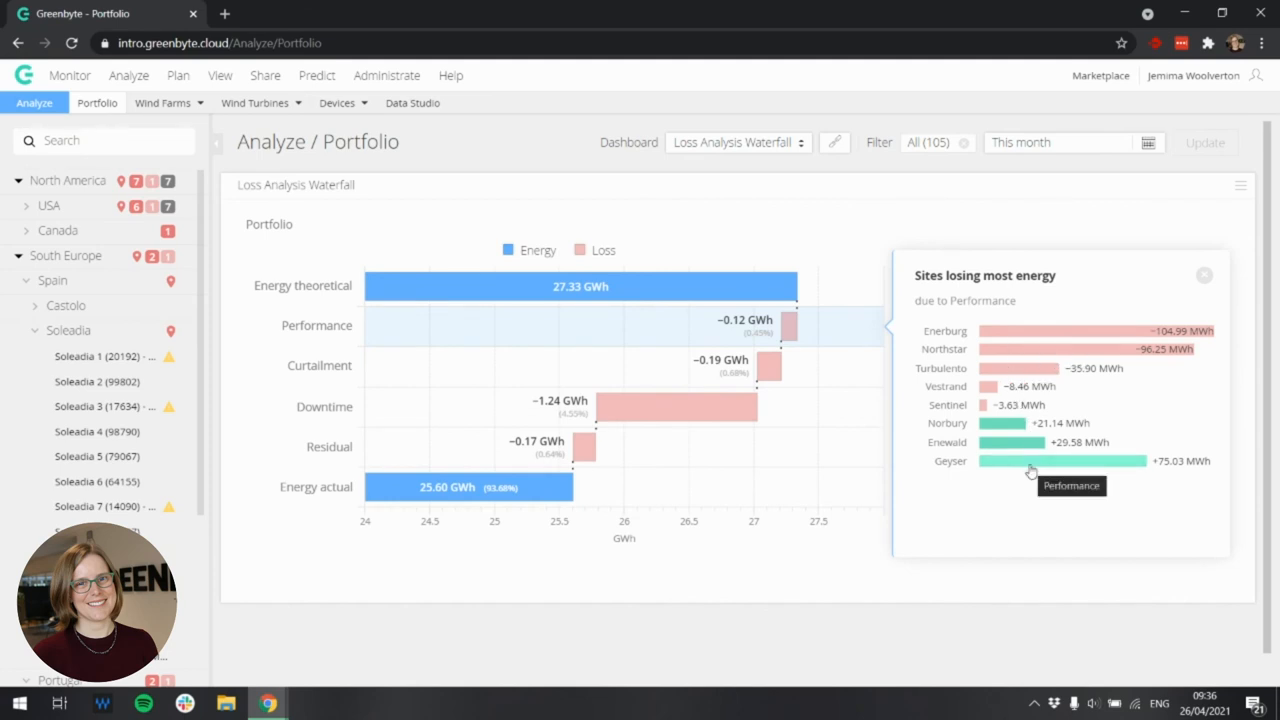
mouse_move(1030, 460)
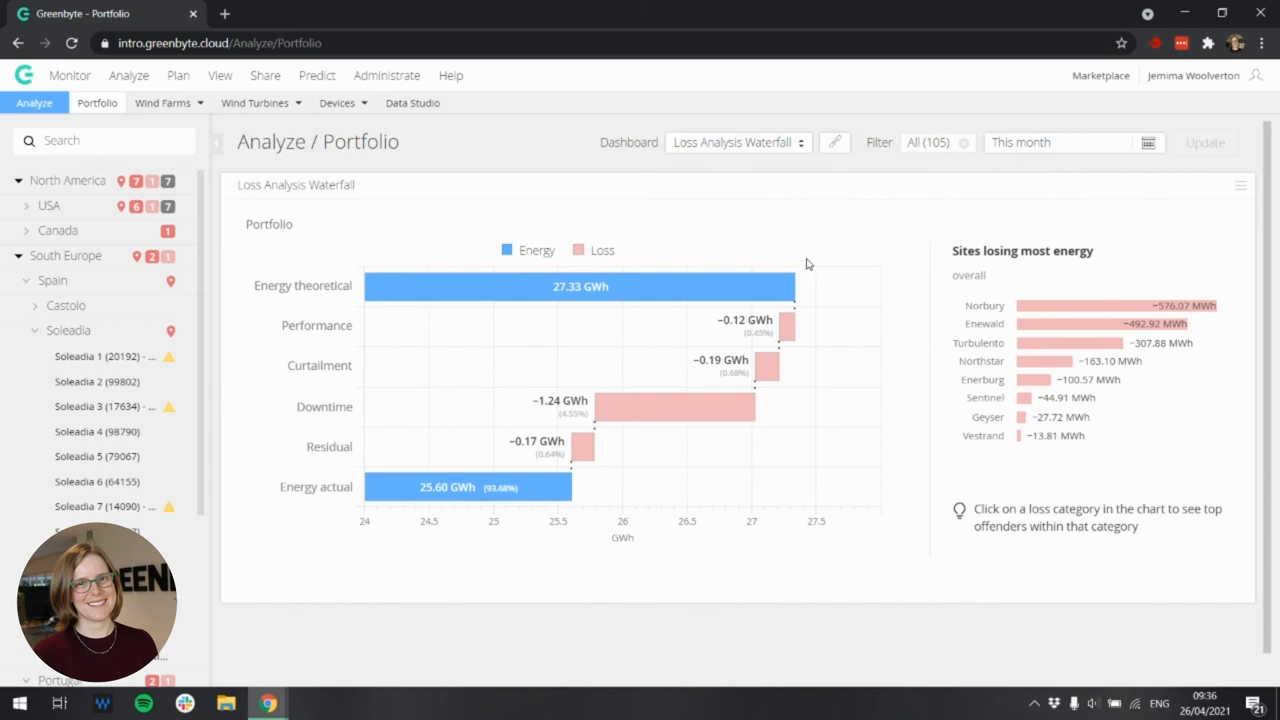
mouse_move(816, 248)
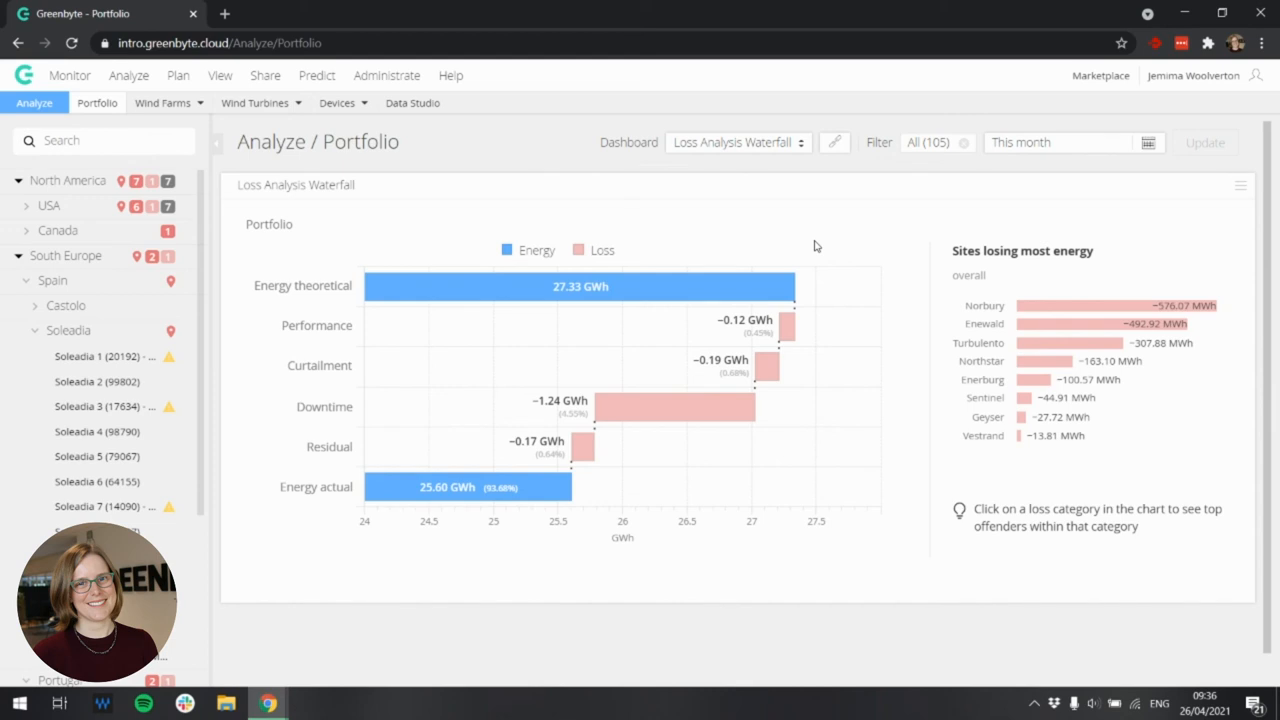
mouse_move(1040, 182)
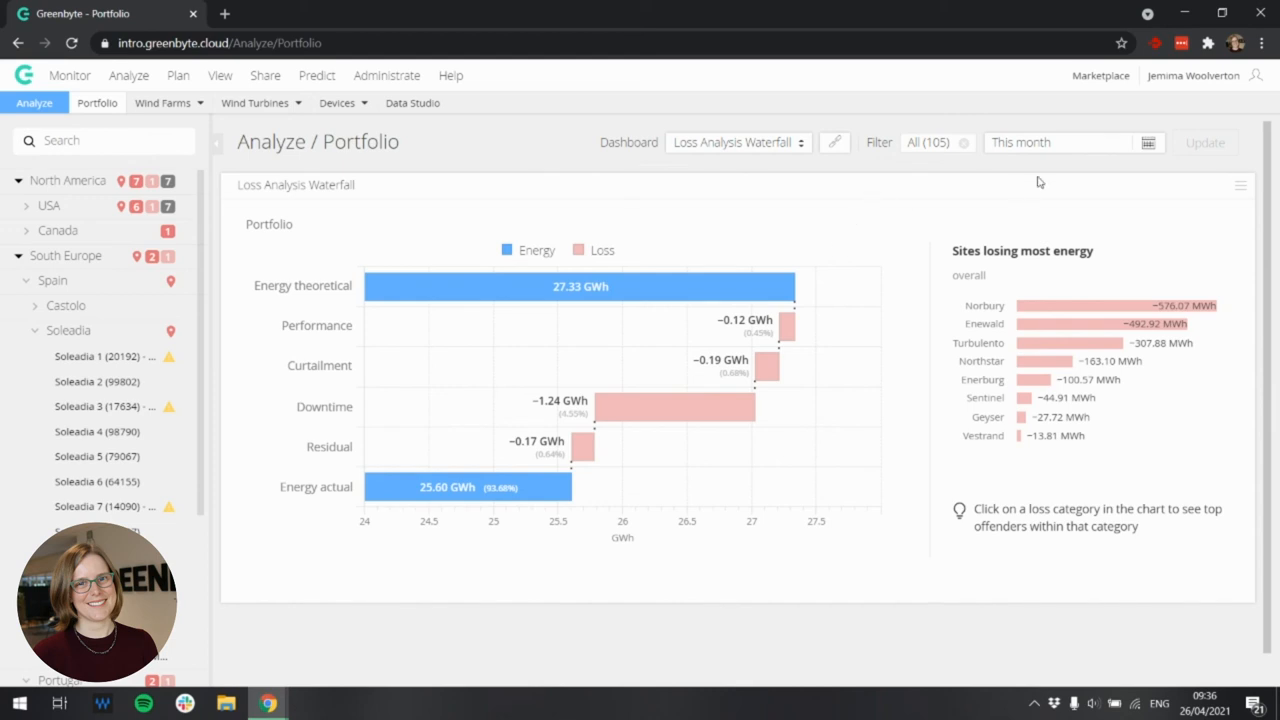
left_click(1064, 142)
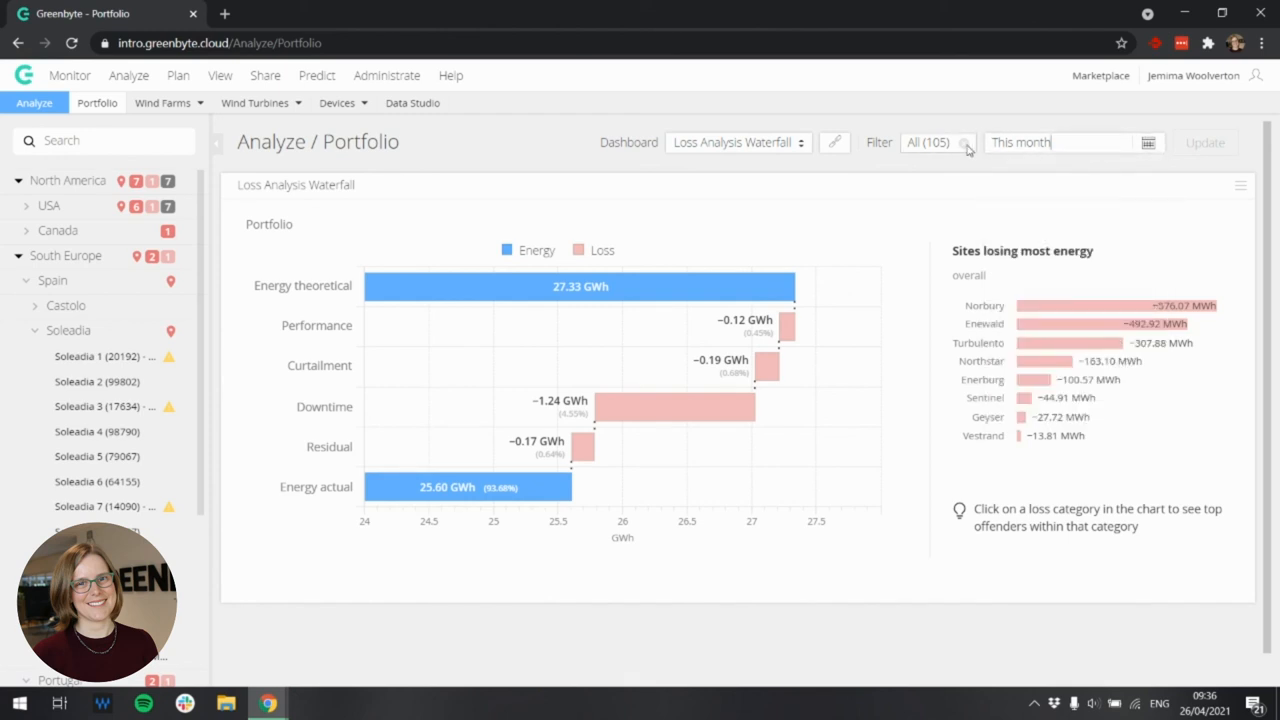
left_click(936, 142)
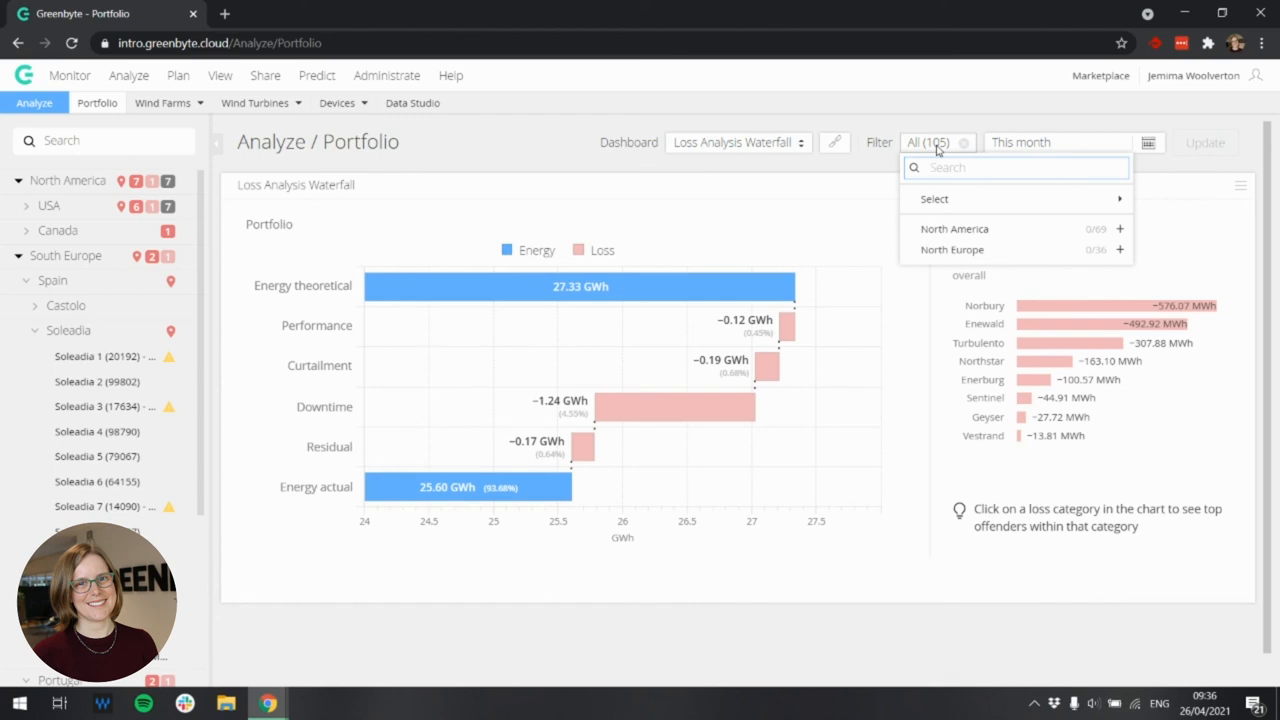
mouse_move(876, 172)
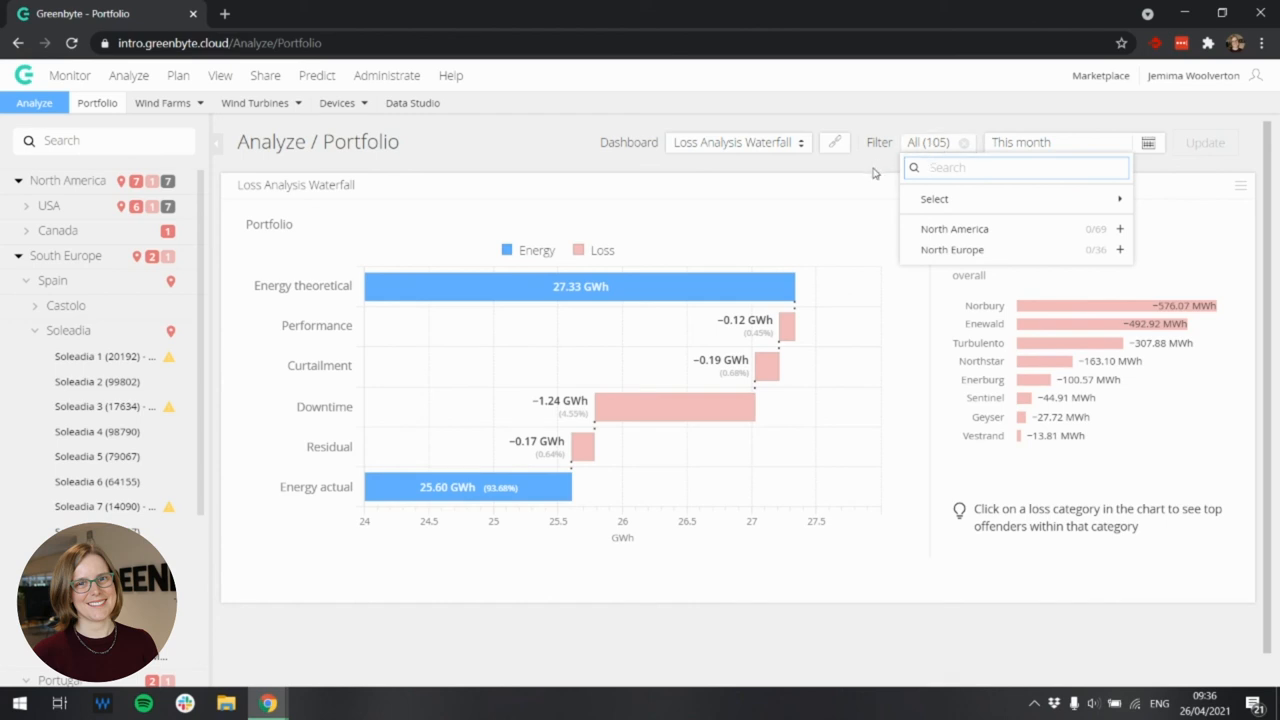
mouse_move(876, 172)
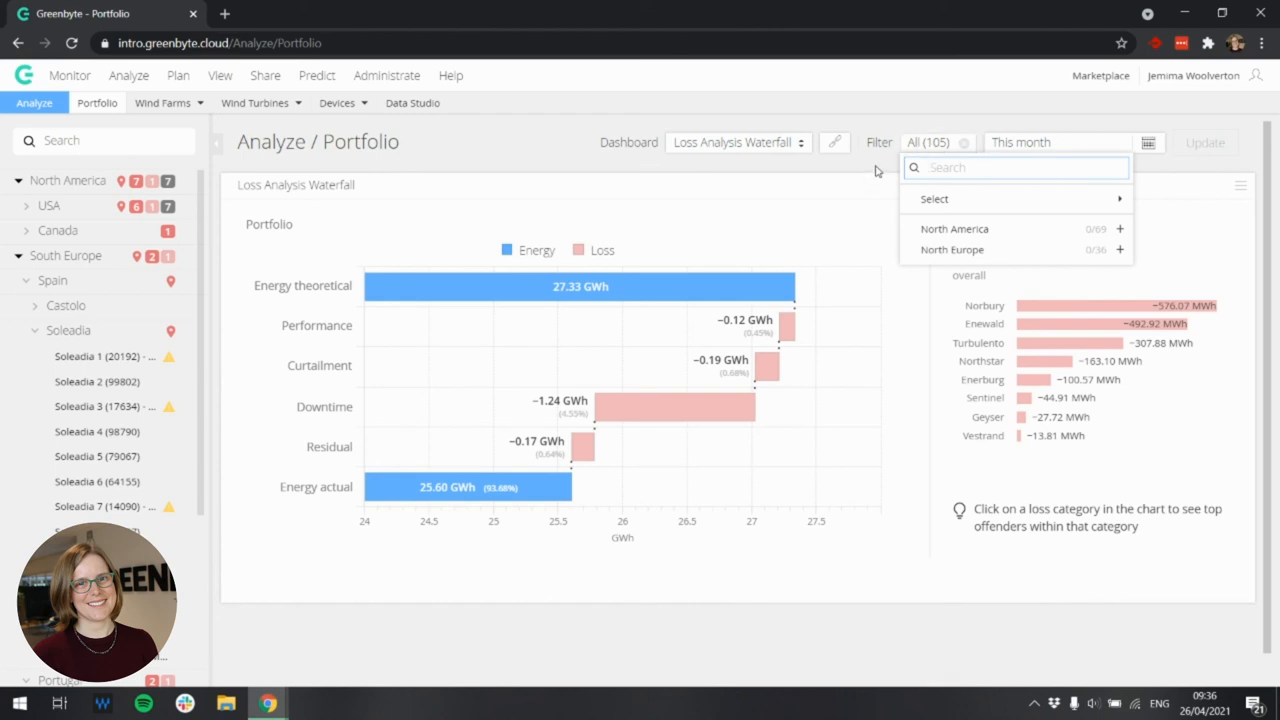
left_click(810, 176)
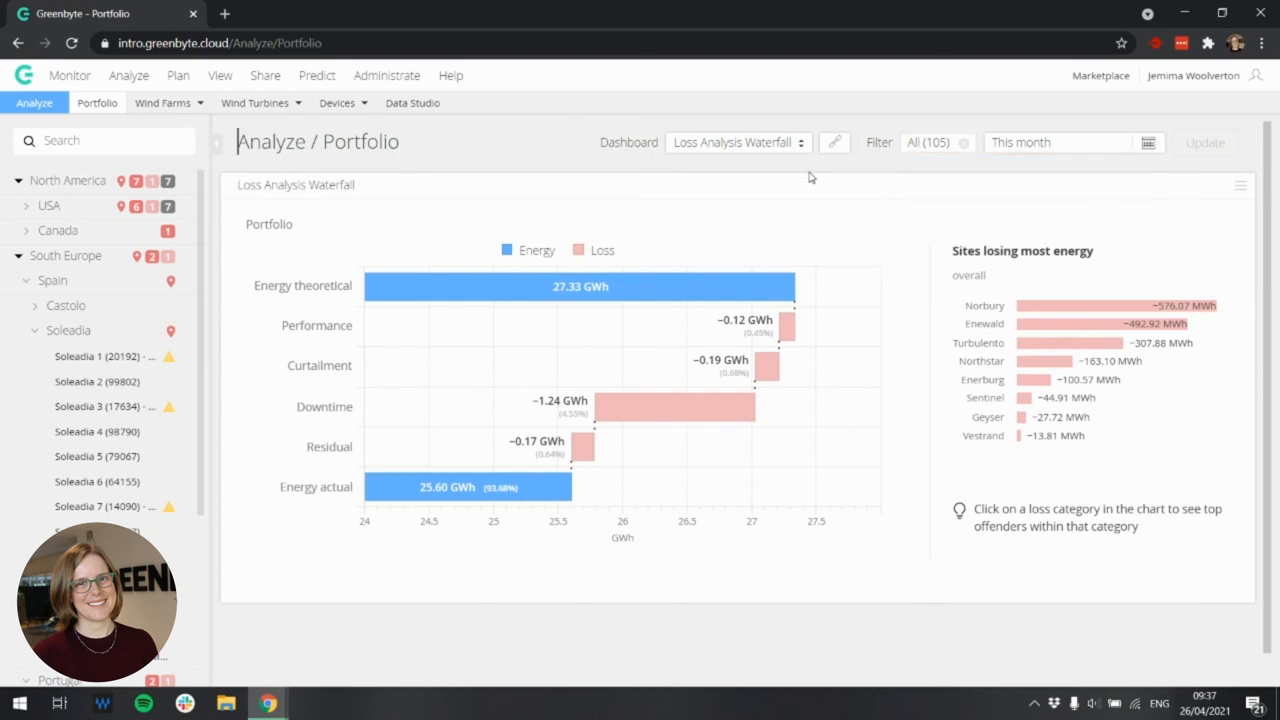
mouse_move(880, 192)
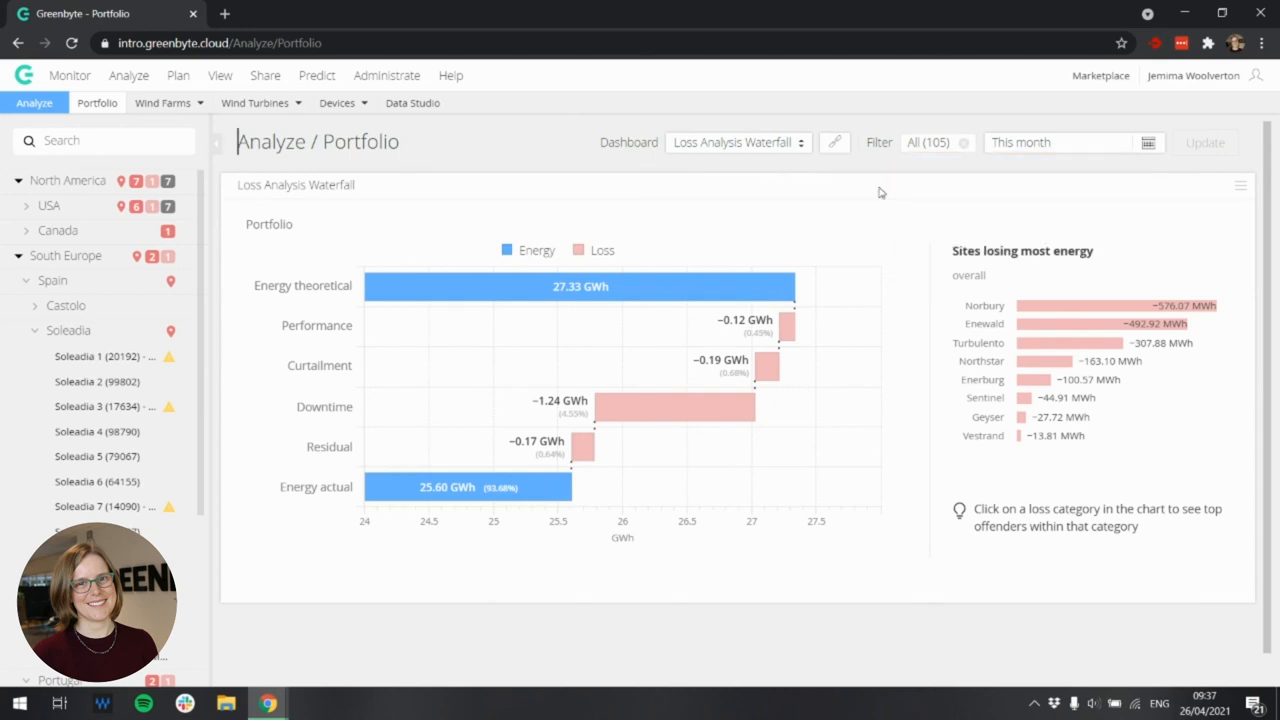